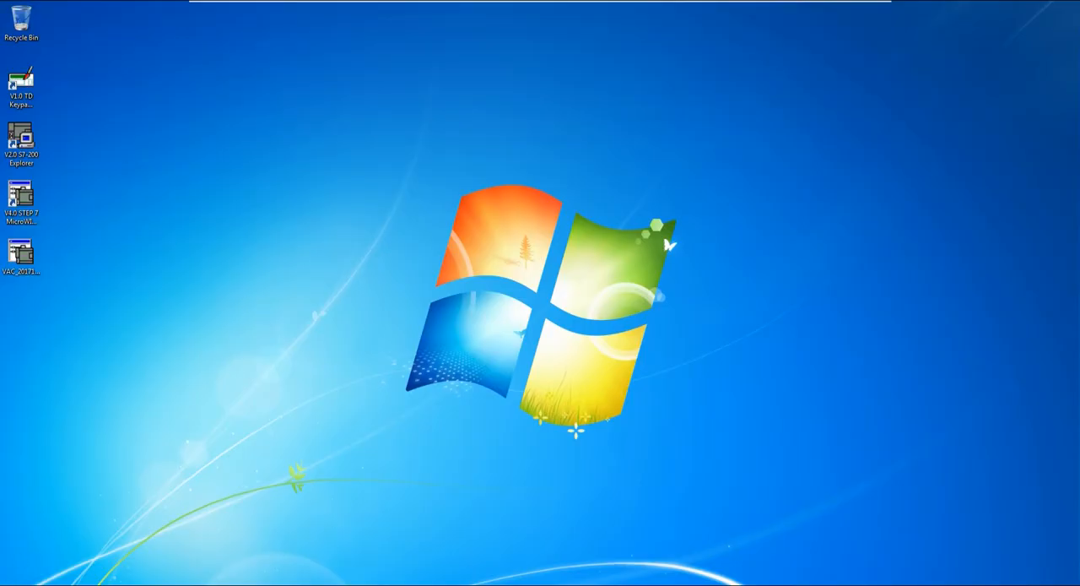
Show the System properties for Computer from its right-click menu
right_click(170, 462)
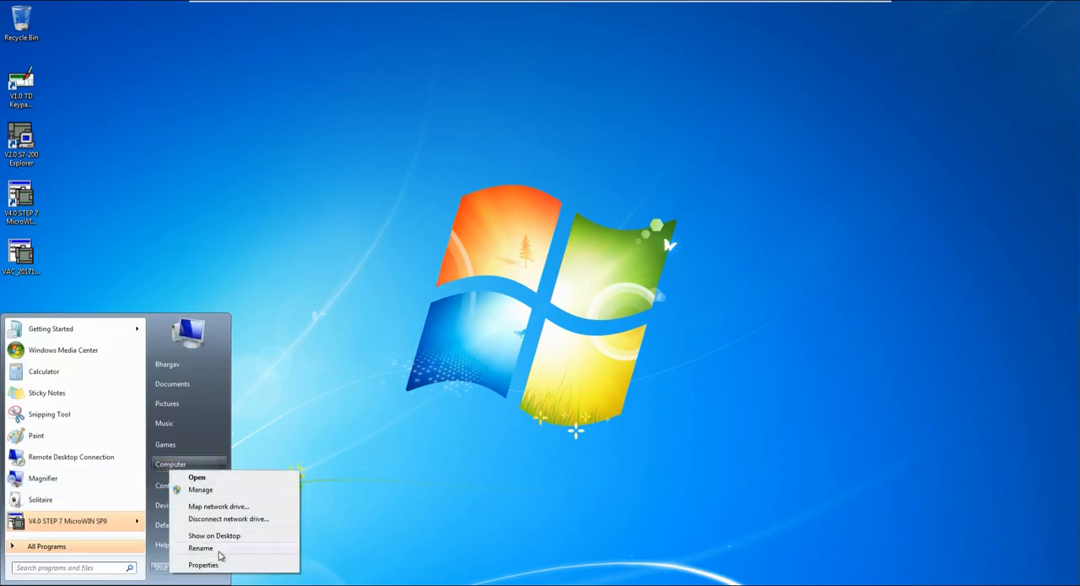
left_click(203, 563)
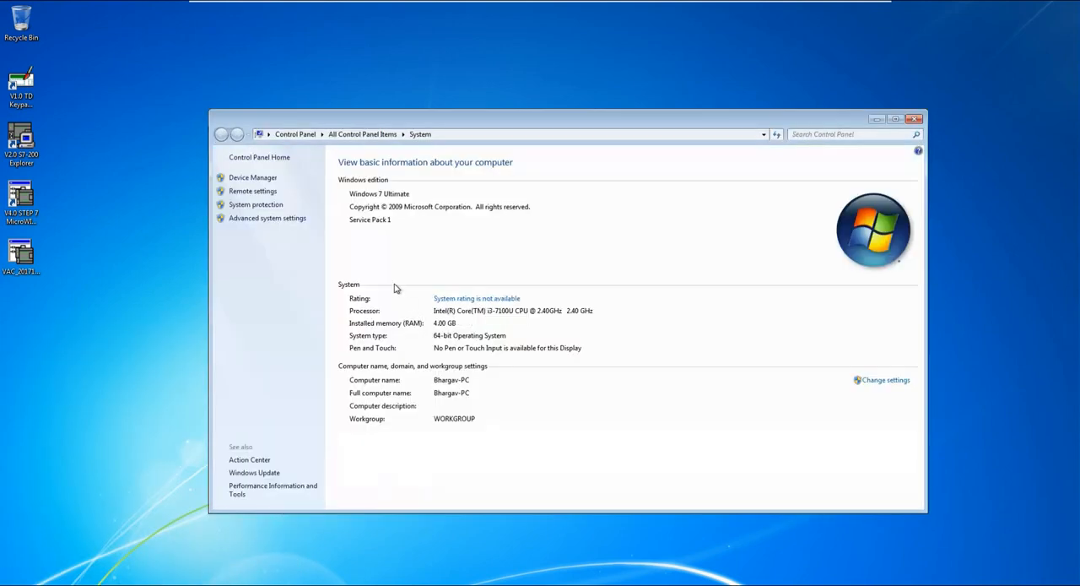
mouse_move(382, 209)
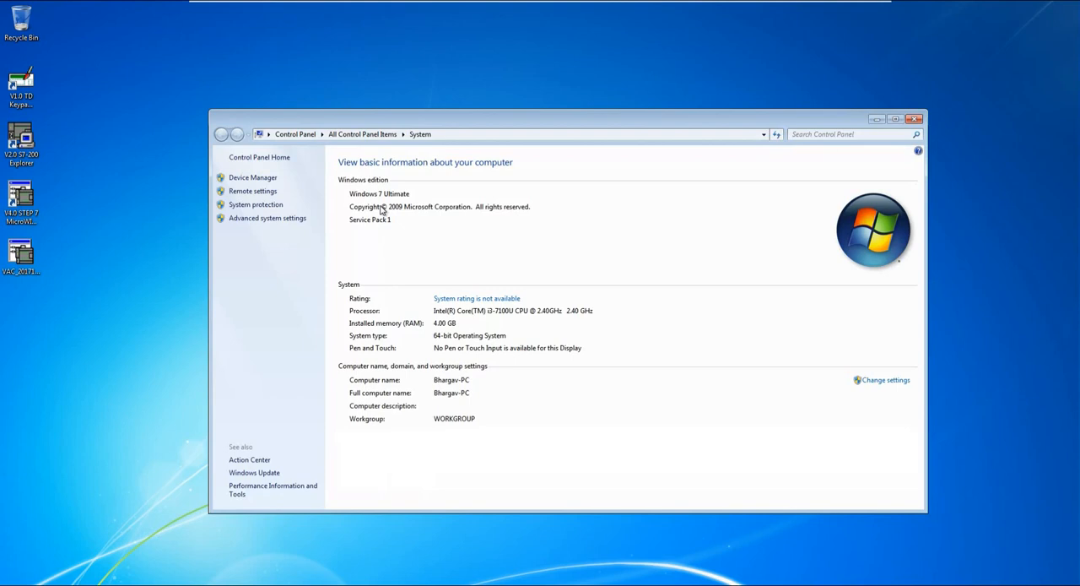
mouse_move(398, 236)
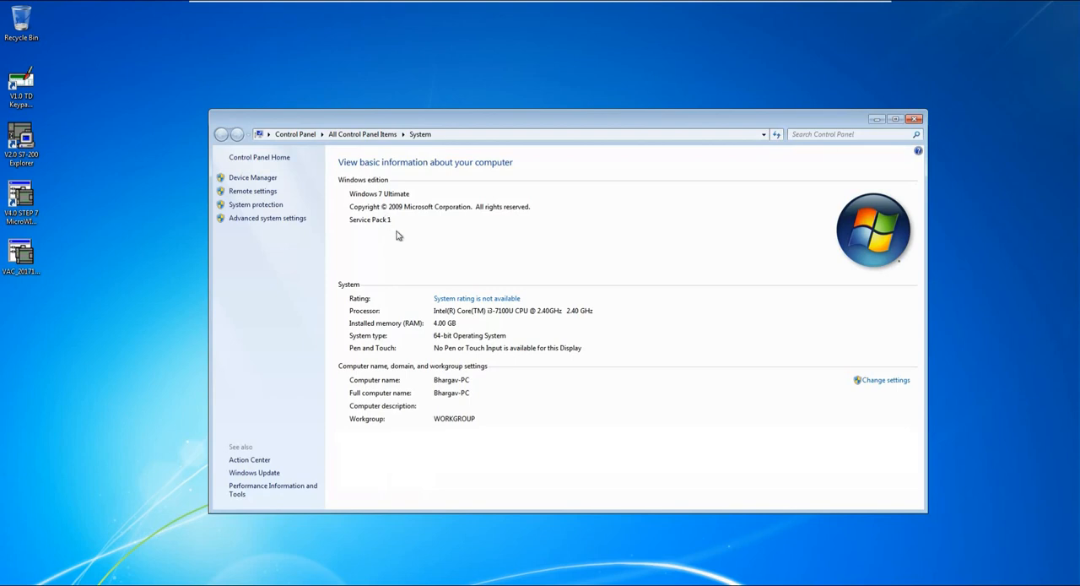
mouse_move(469, 328)
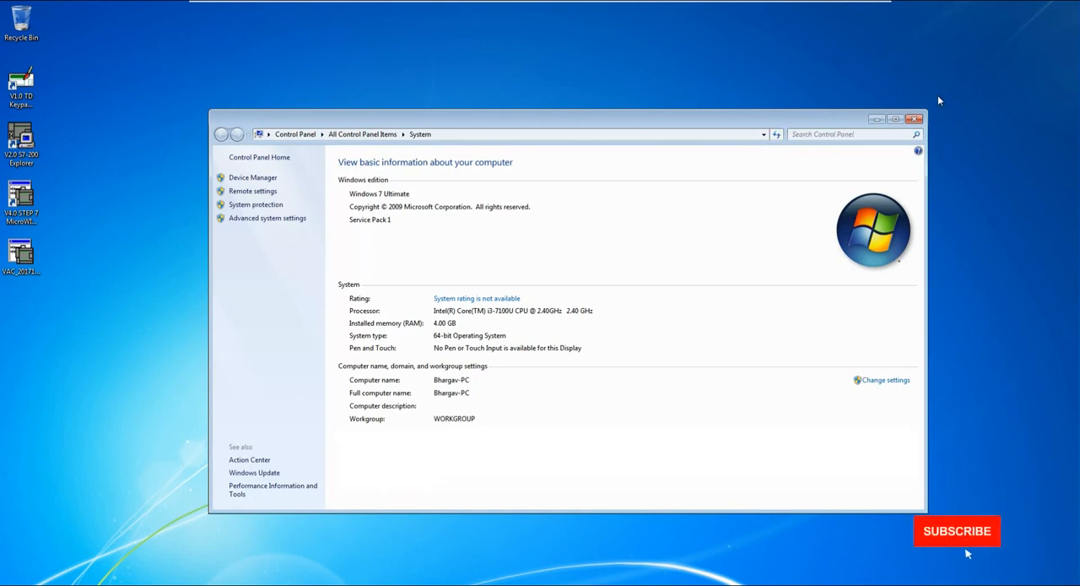
Close the System window and launch STEP 7-Micro/WIN from its desktop shortcut
left_click(914, 119)
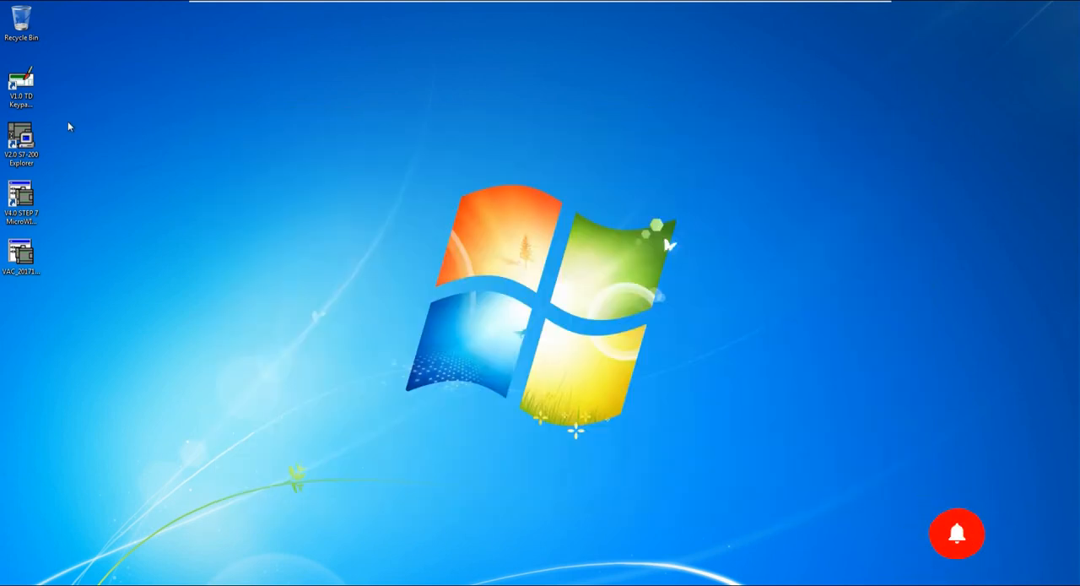
left_click(21, 253)
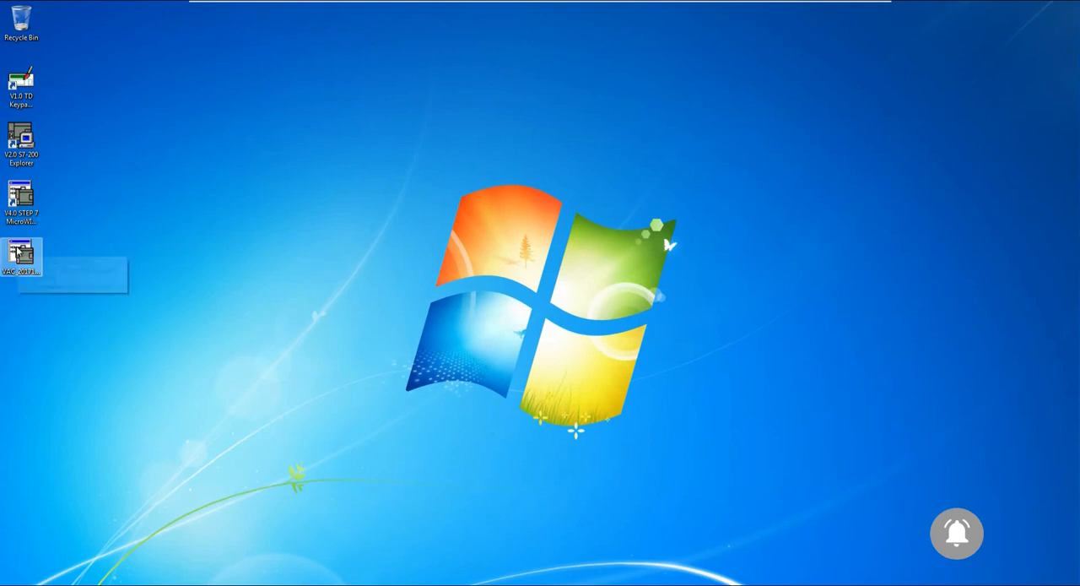
mouse_move(20, 257)
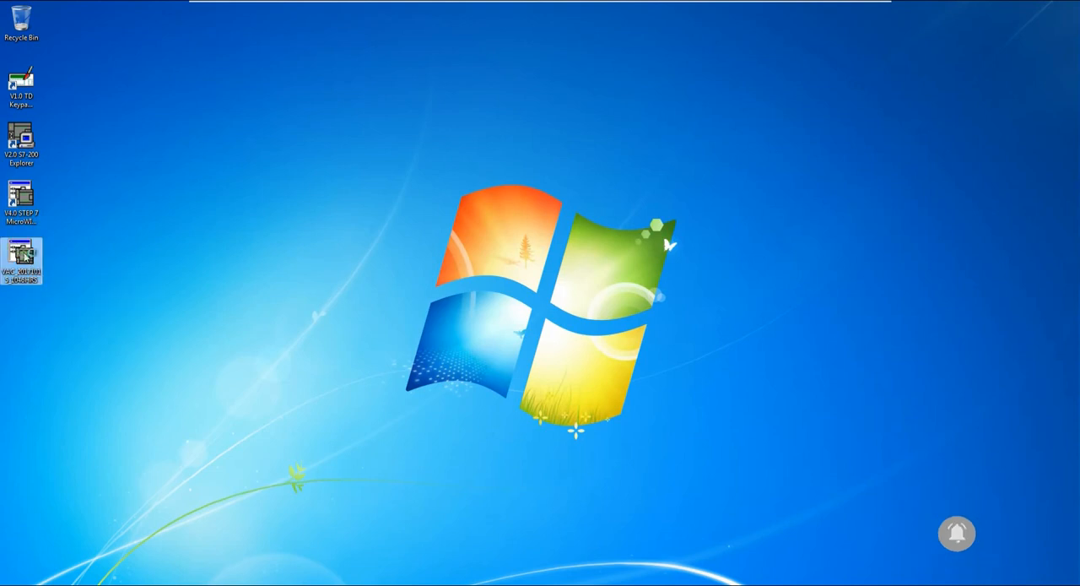
double_click(20, 257)
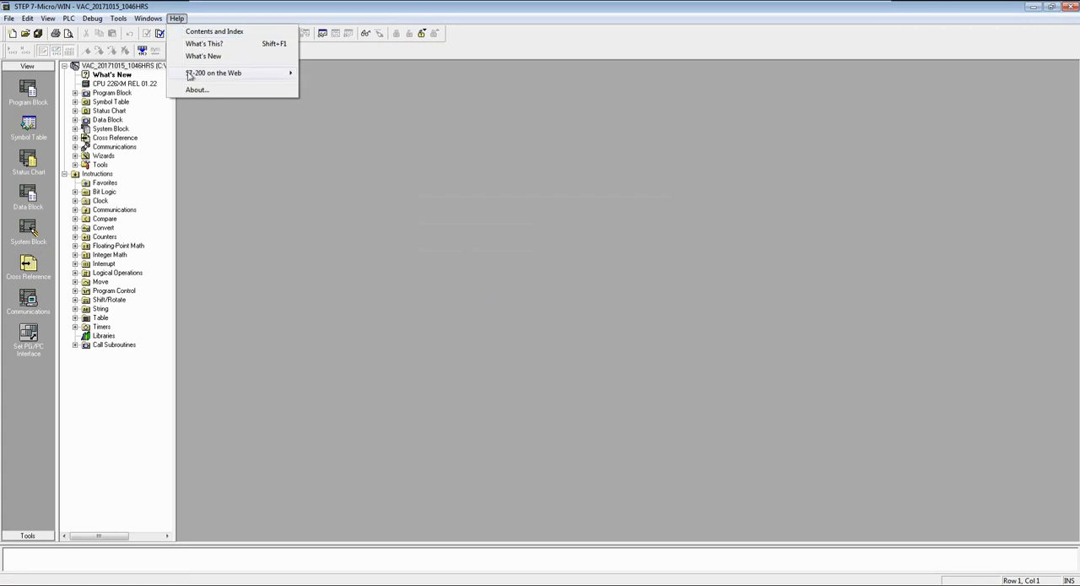
left_click(196, 90)
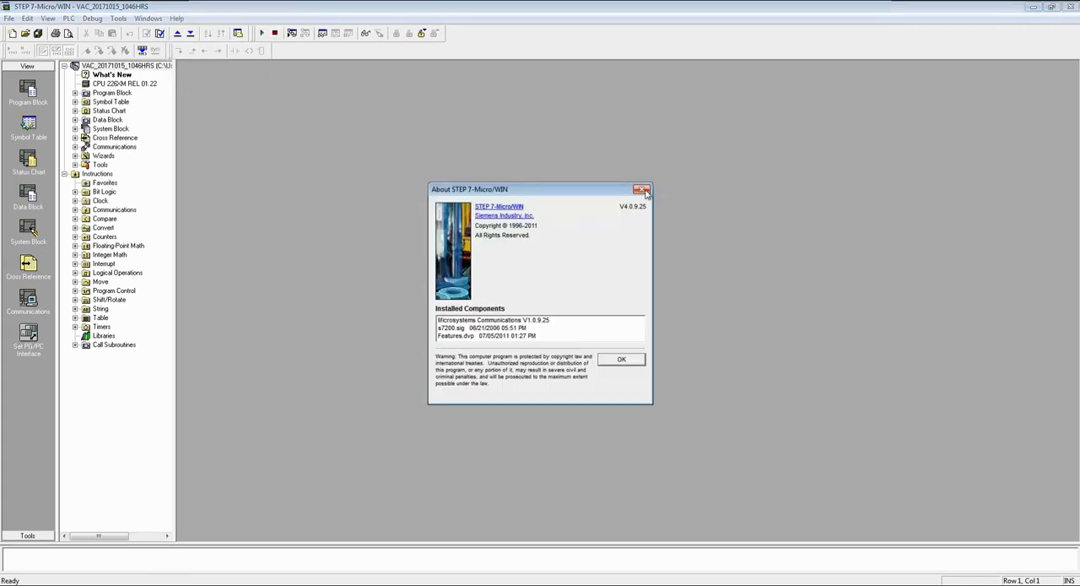
mouse_move(641, 190)
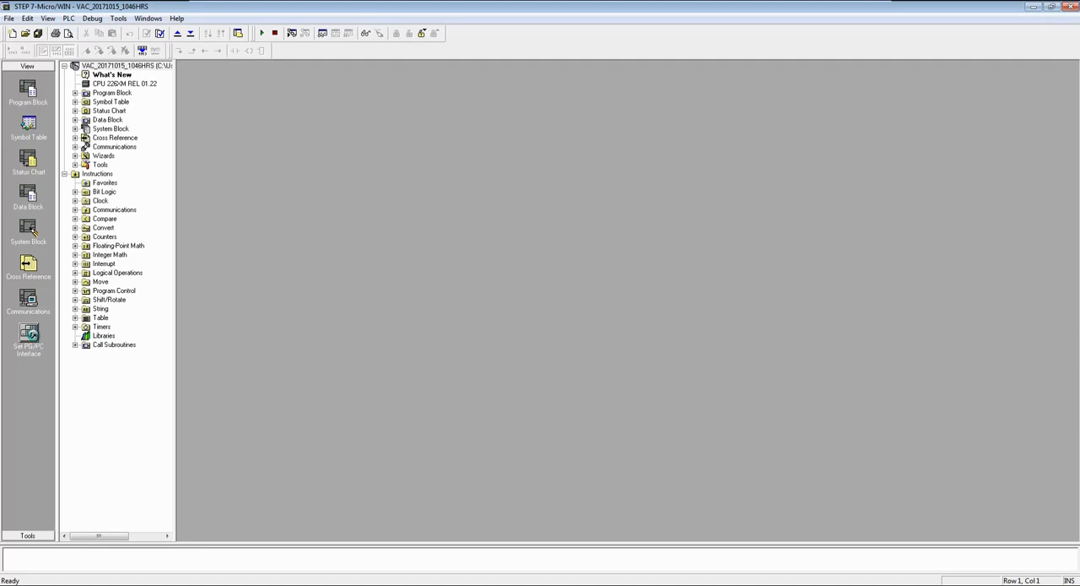
Dismiss the version information and bring up the Set PG/PC Interface window
left_click(27, 334)
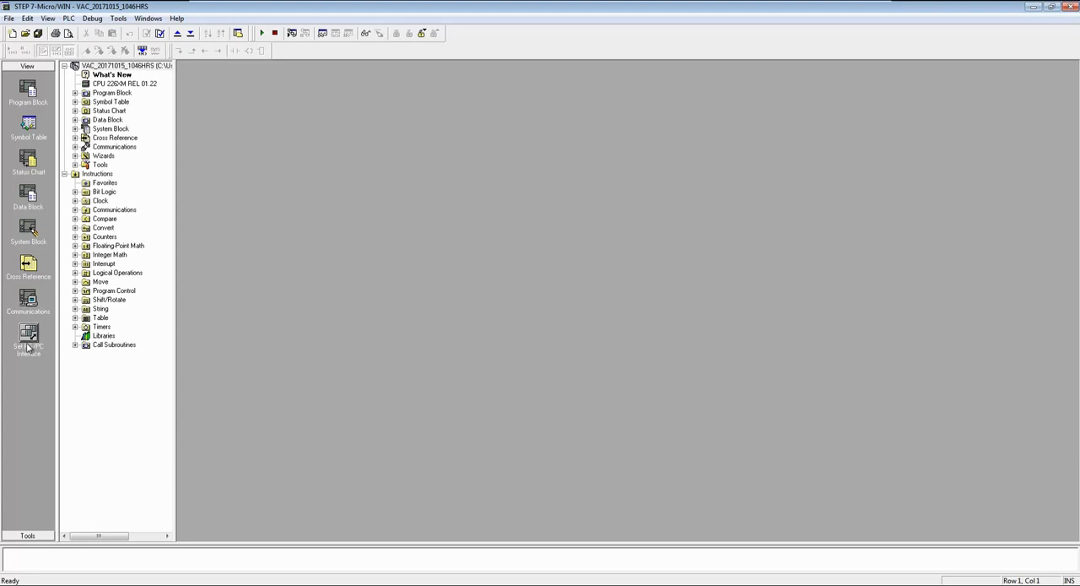
left_click(27, 337)
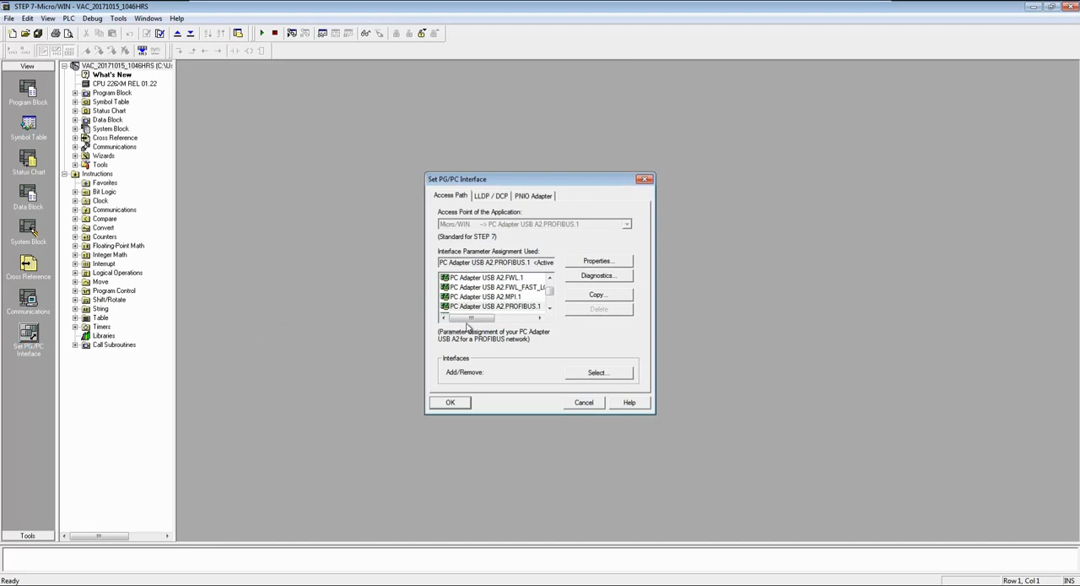
Review PC Adapter USB A2.PROFIBUS.1 properties, keeping the 9.6 kbps transmission rate, and confirm
left_click(471, 317)
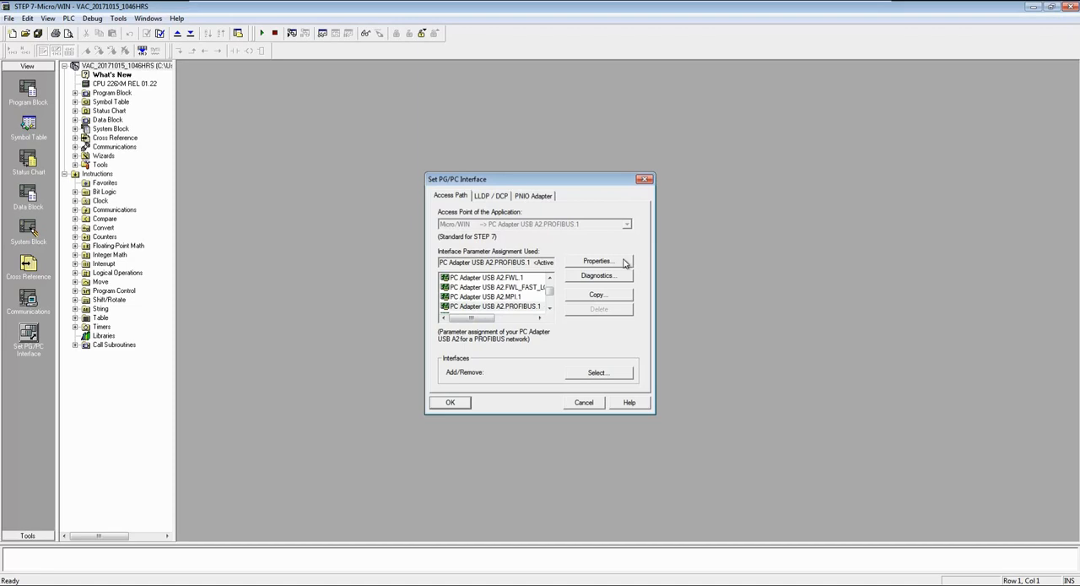
left_click(597, 260)
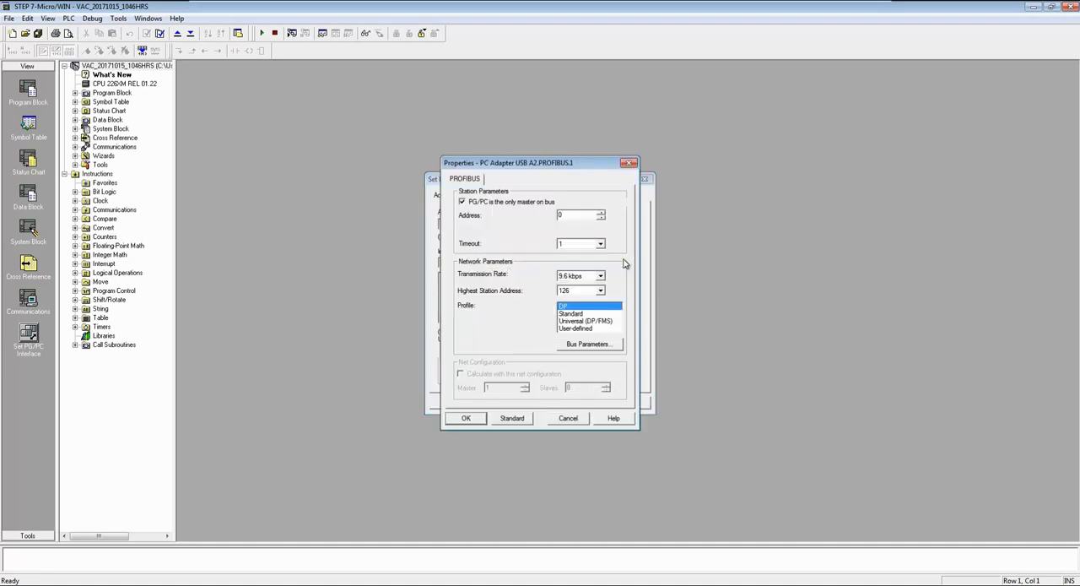
mouse_move(496, 213)
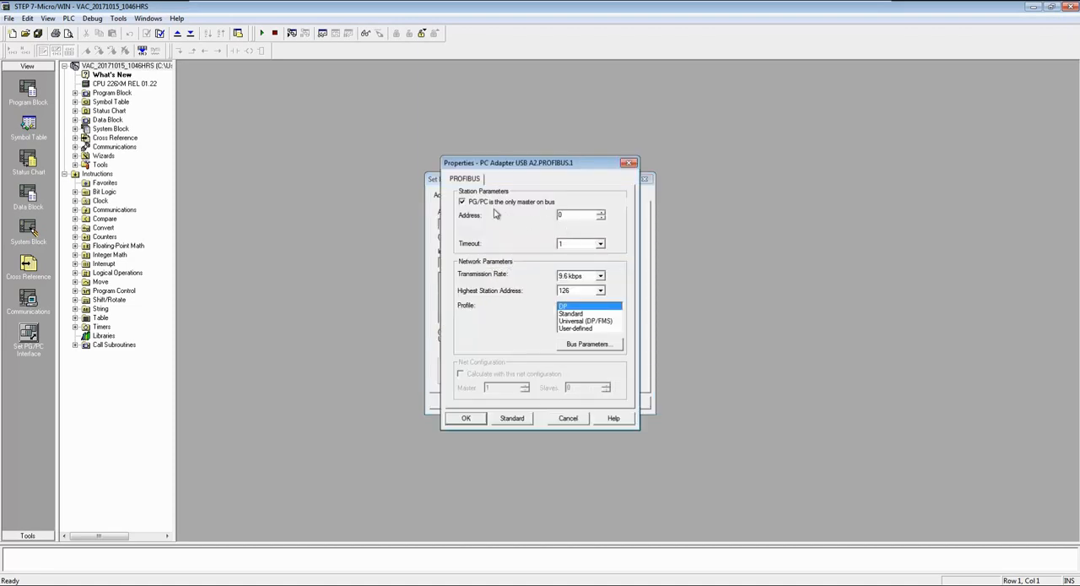
mouse_move(507, 223)
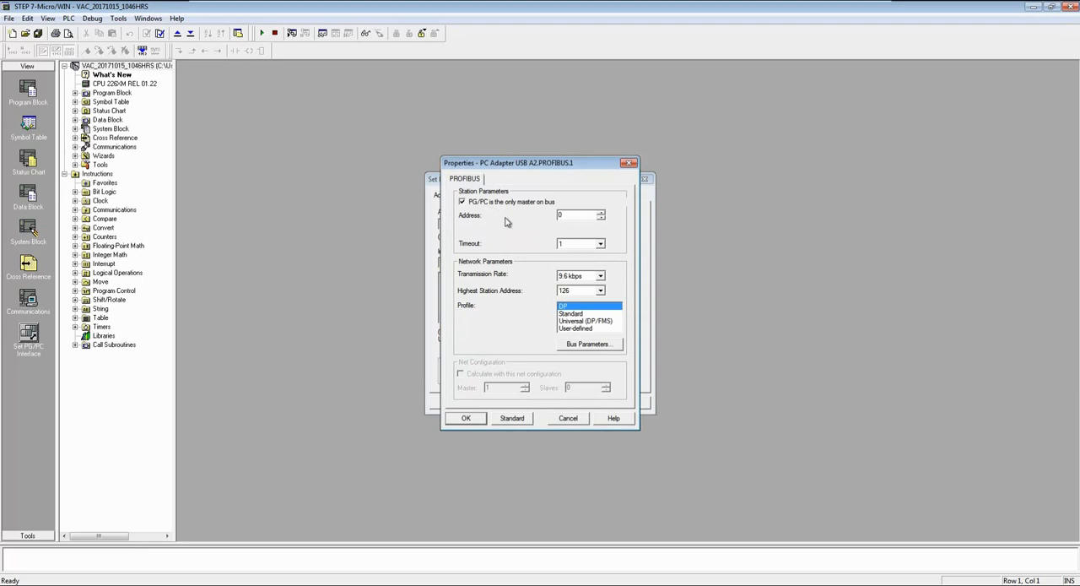
left_click(600, 275)
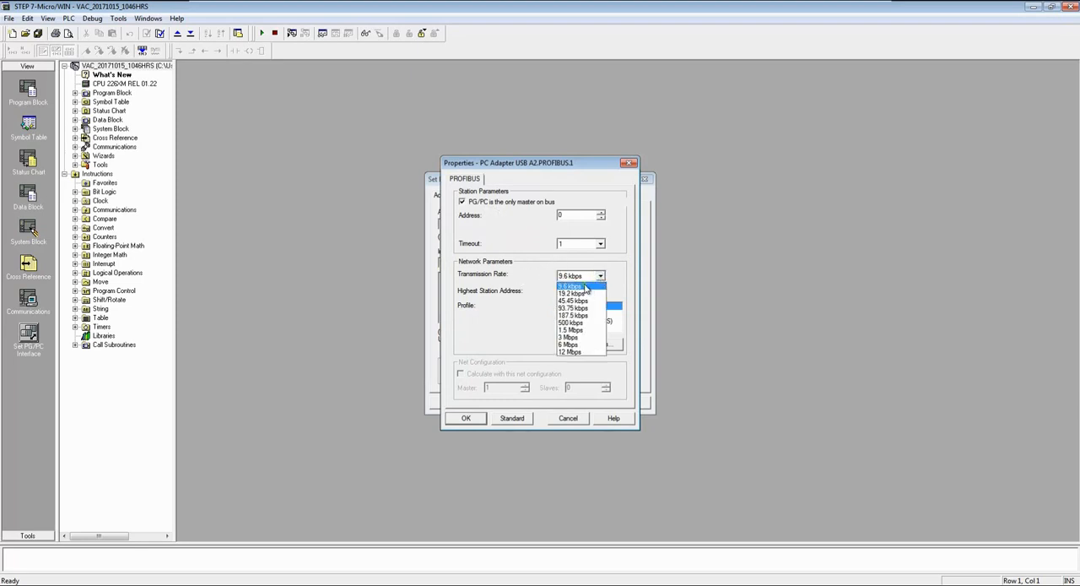
left_click(574, 276)
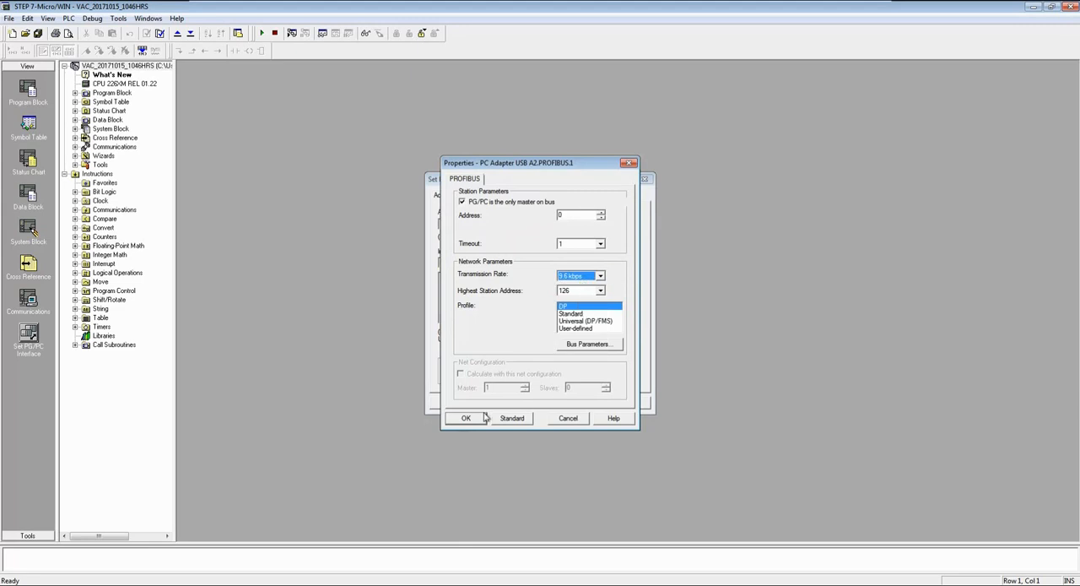
left_click(466, 418)
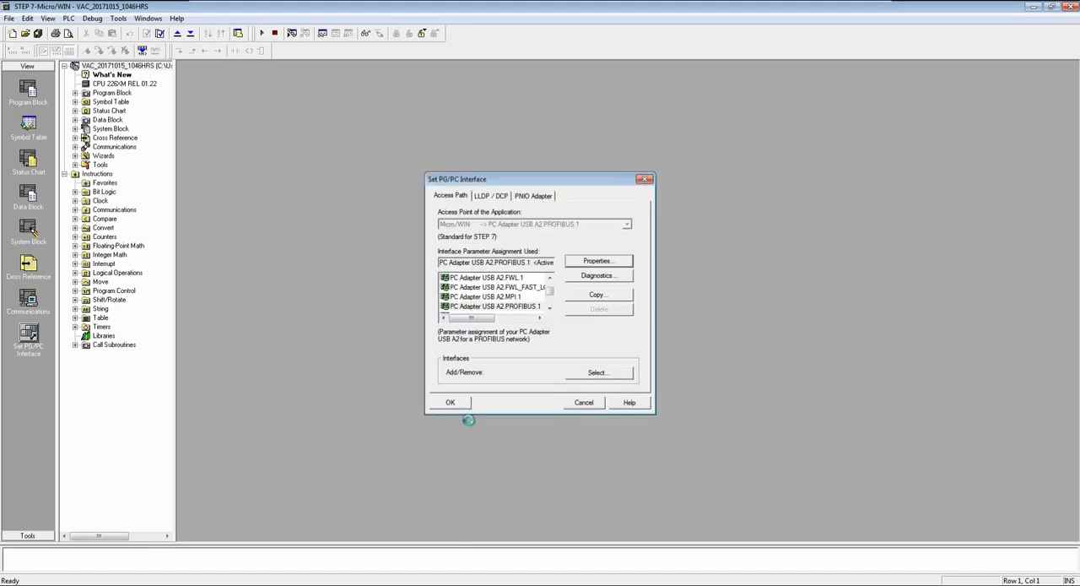
mouse_move(466, 415)
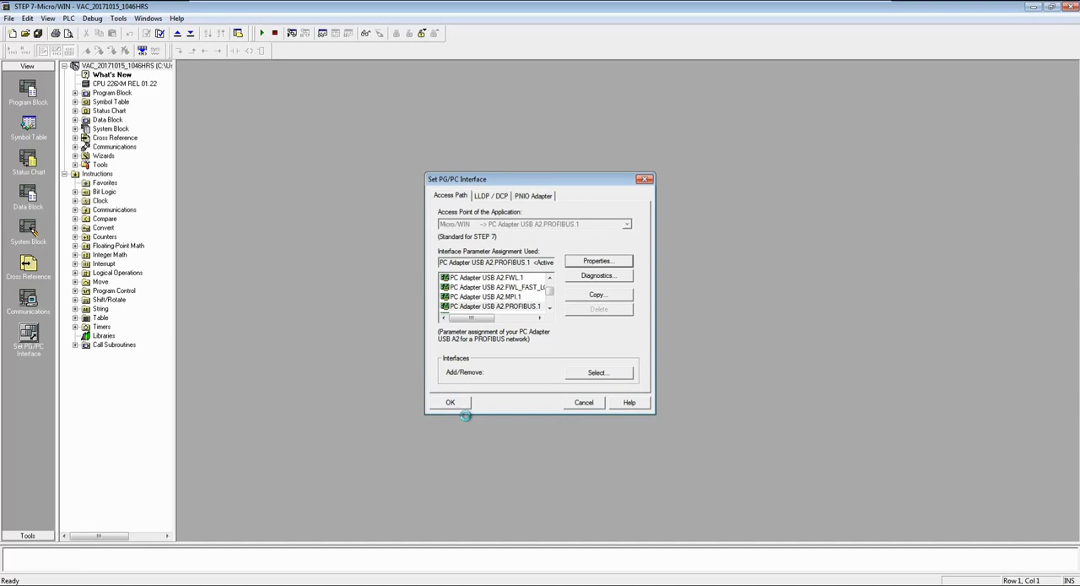
mouse_move(462, 418)
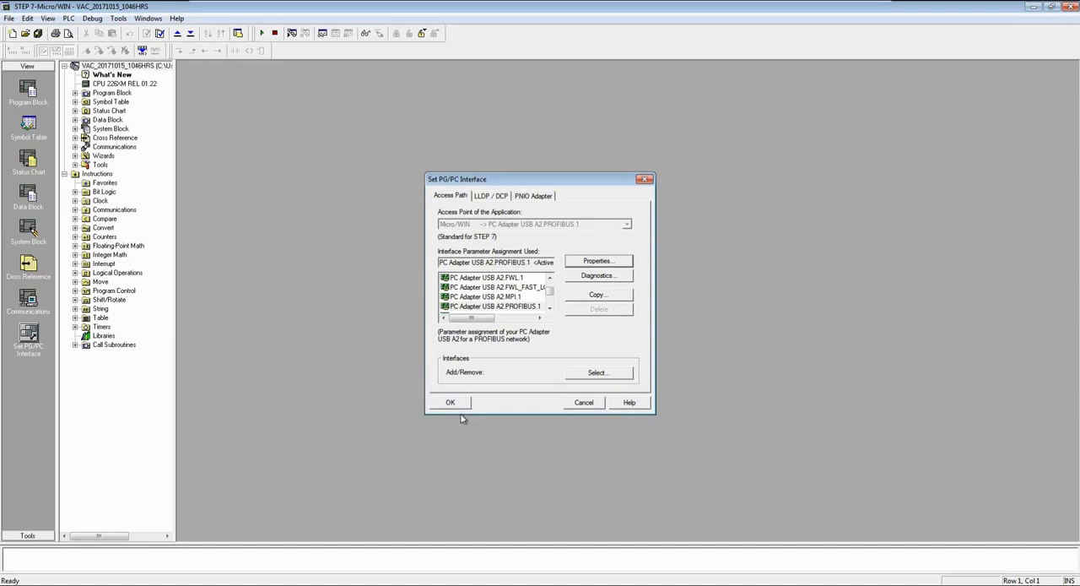
mouse_move(459, 405)
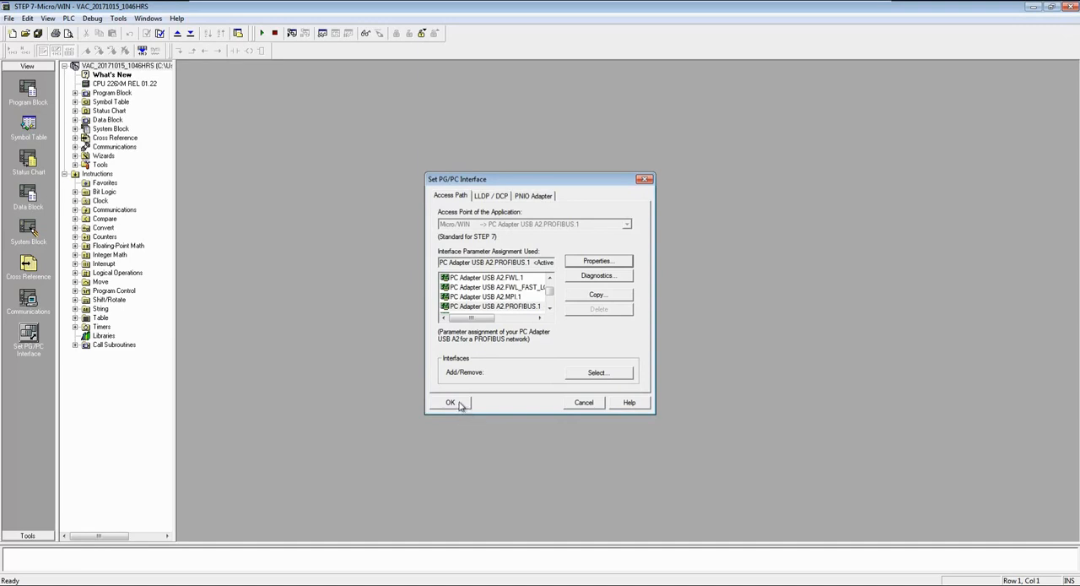
Confirm the interface choice, returning to the Communications window at 9.6 kbps
left_click(451, 402)
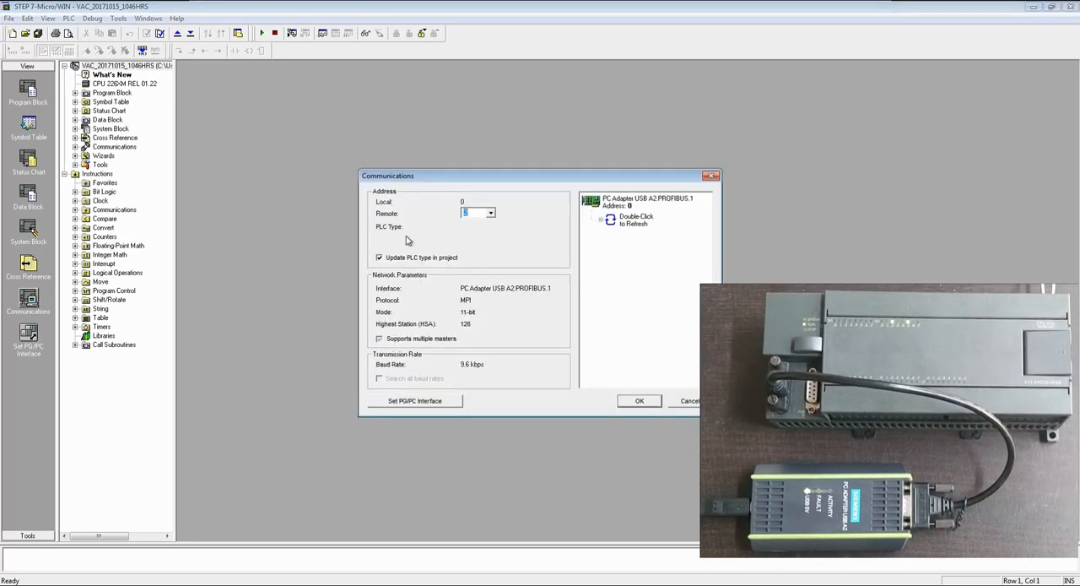
Refresh the network to find CPU 226 at address 2 and accept it as the PLC
double_click(610, 220)
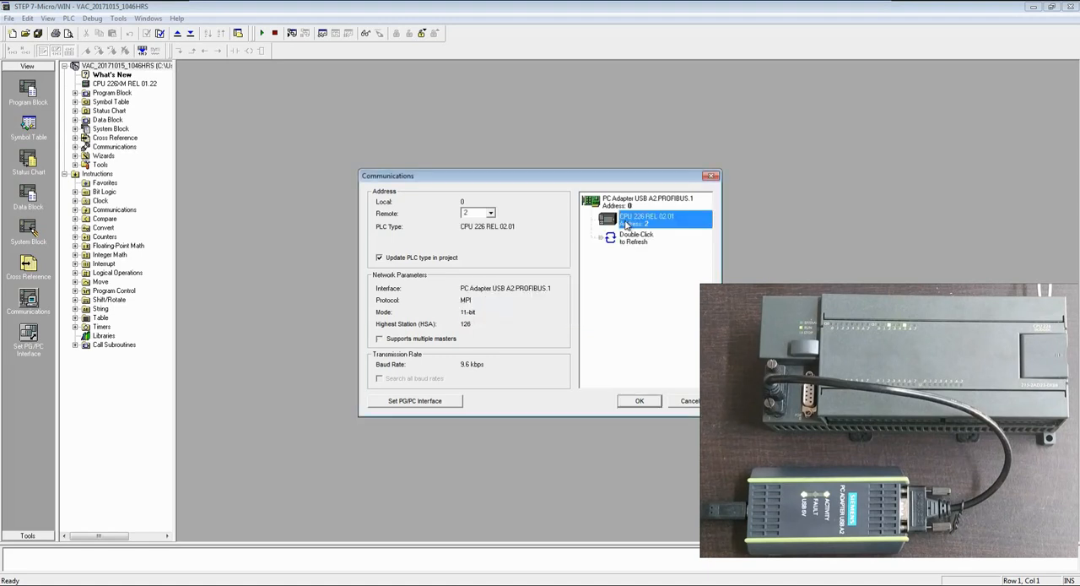
mouse_move(649, 264)
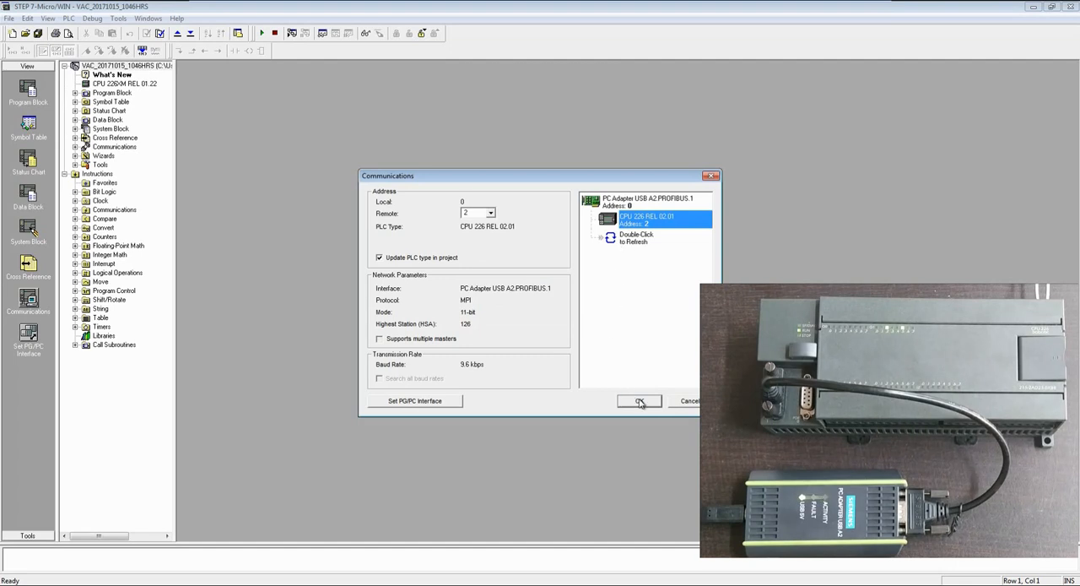
left_click(638, 400)
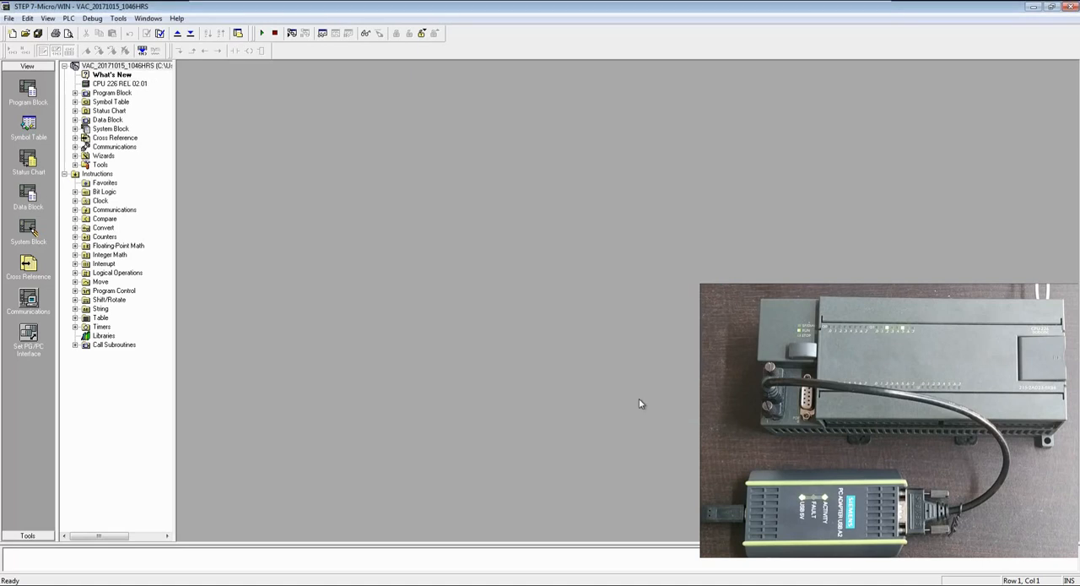
mouse_move(378, 100)
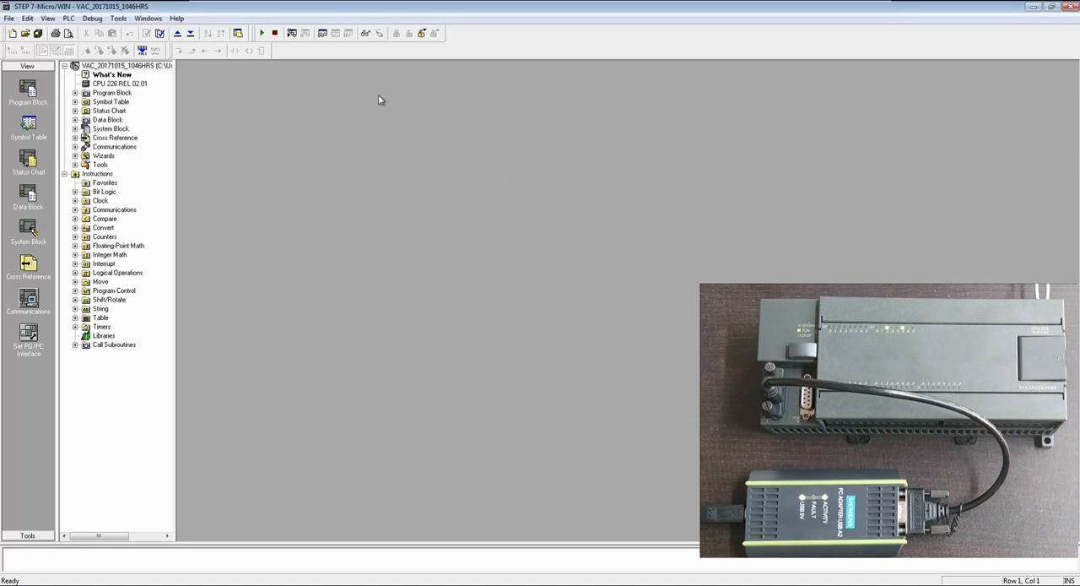
mouse_move(192, 34)
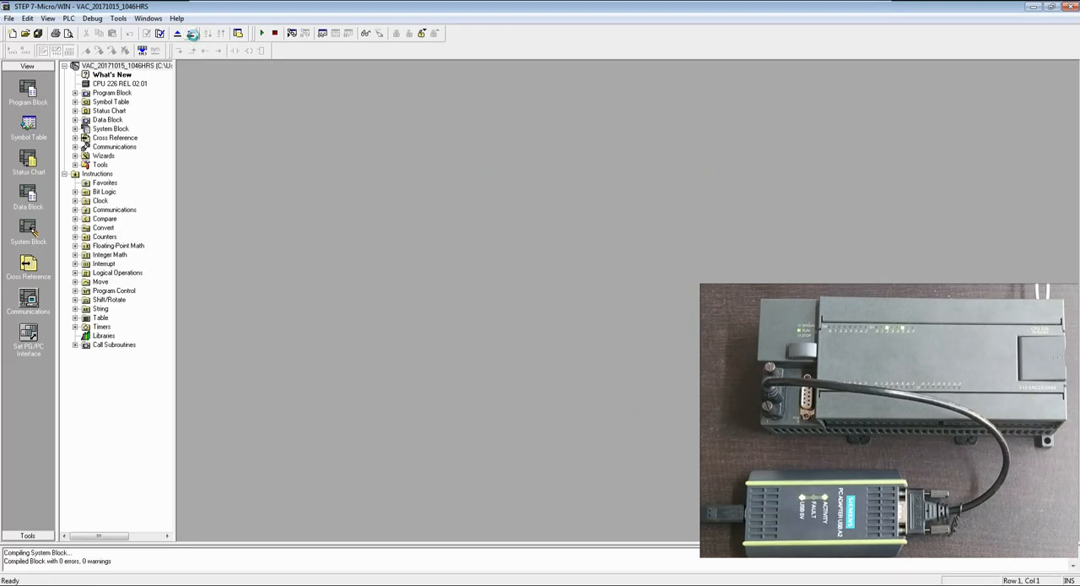
Bring up the Download dialog targeting the CPU 226 at address 2
left_click(175, 34)
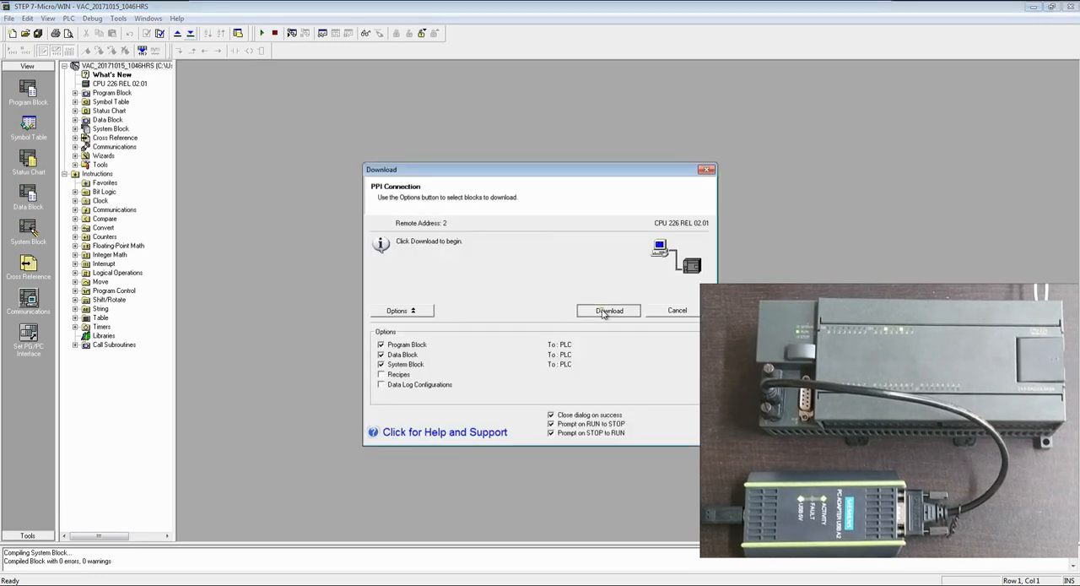
Download the blocks, allowing STOP, submitting the PLC password, and returning the PLC to RUN
left_click(607, 309)
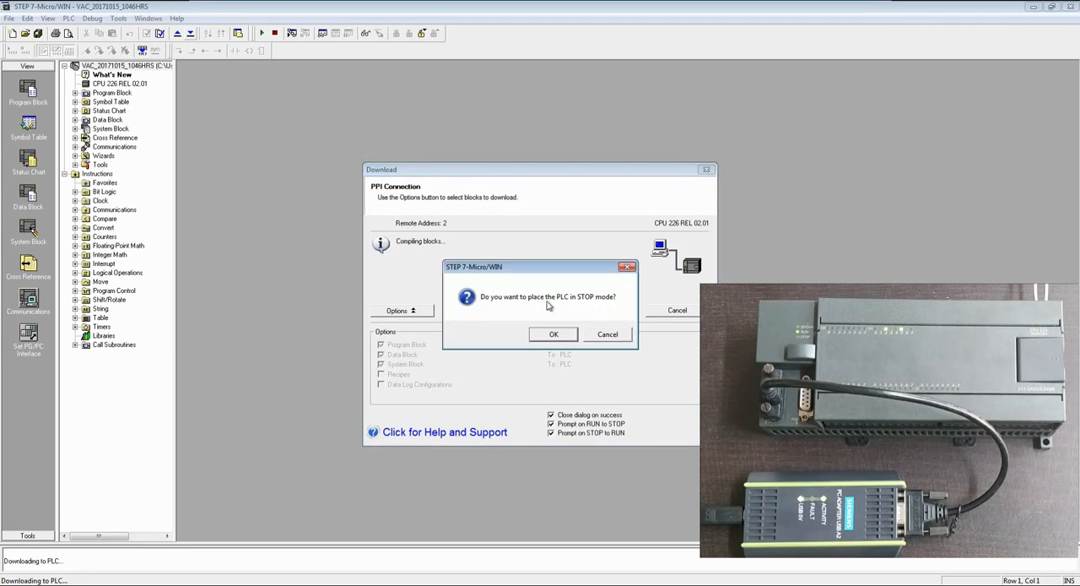
left_click(553, 334)
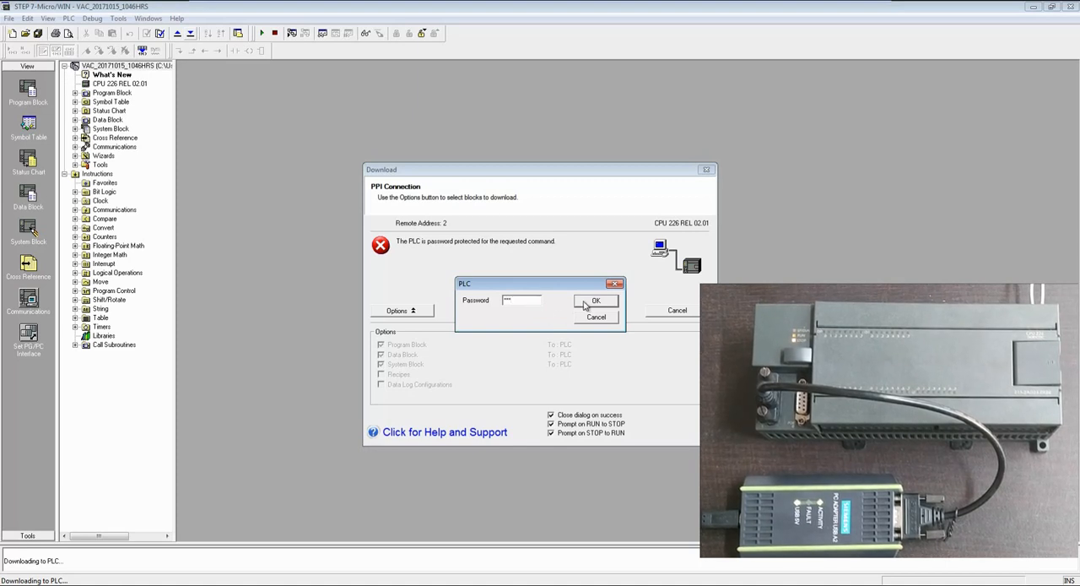
left_click(594, 300)
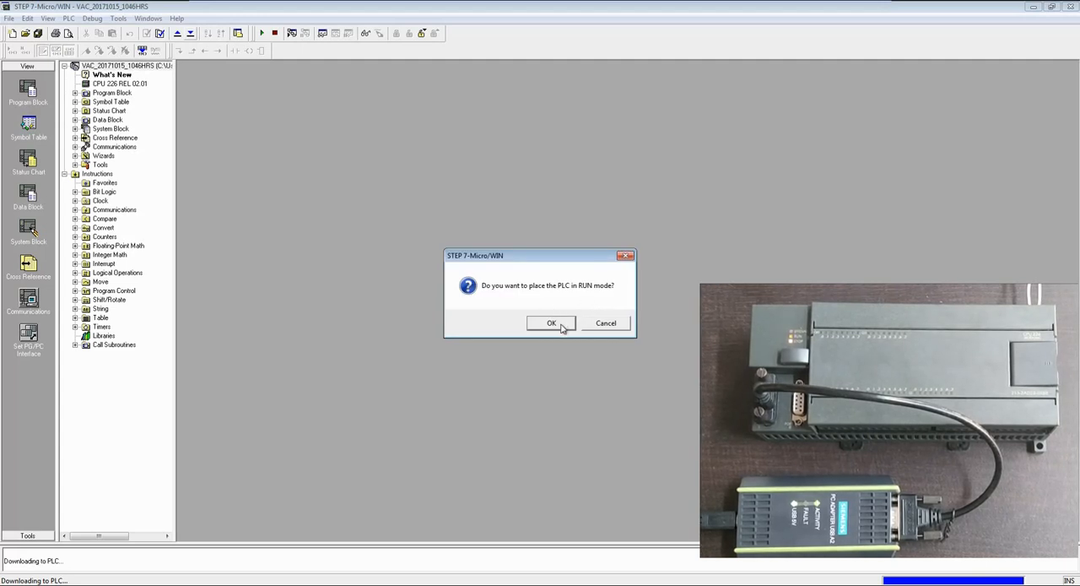
left_click(550, 322)
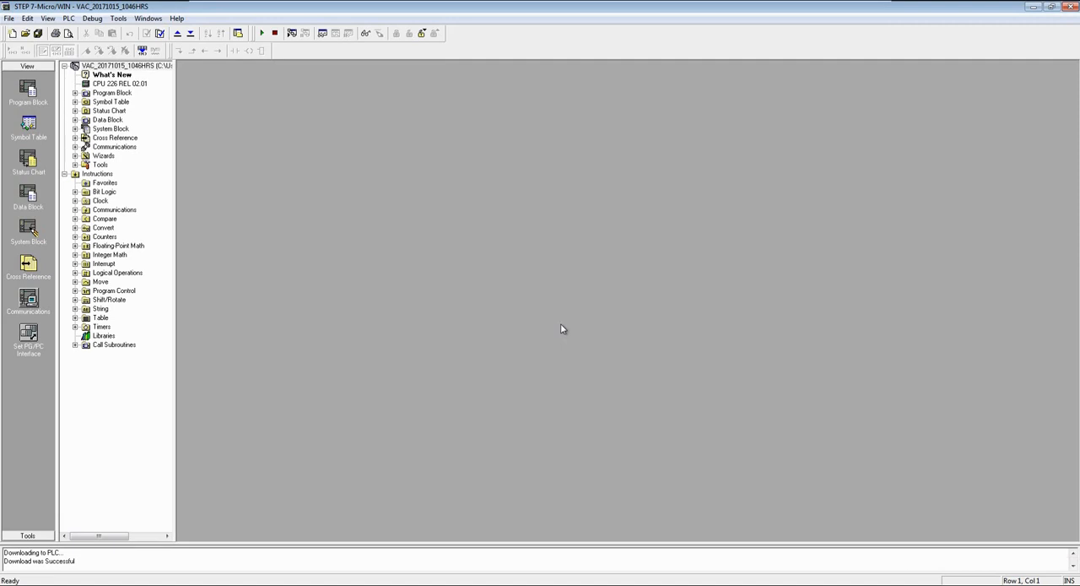
mouse_move(358, 44)
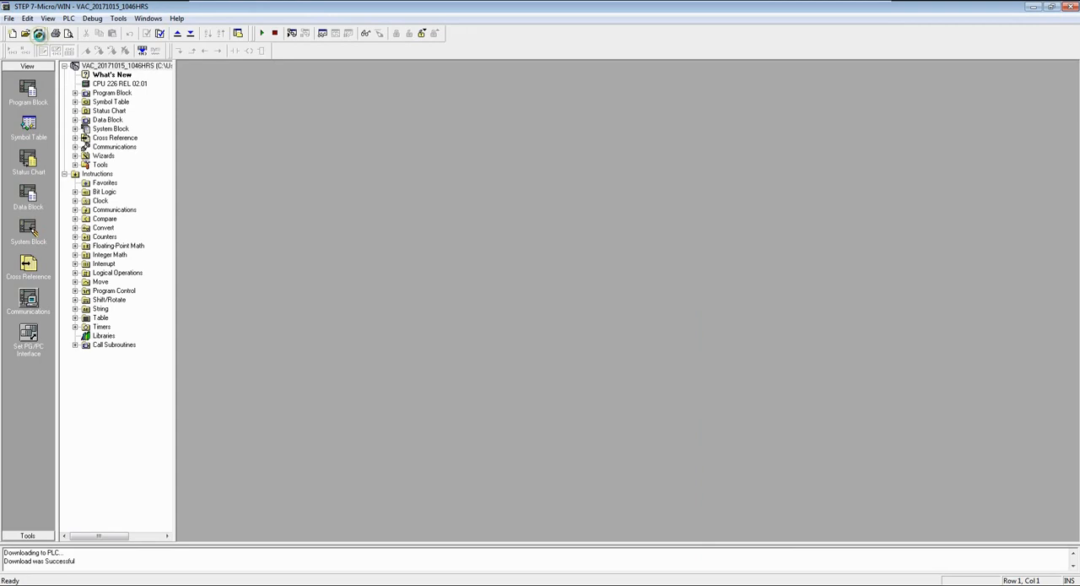
Close the project, create a new Project1, and bring up the Upload dialog past the save prompt
left_click(9, 17)
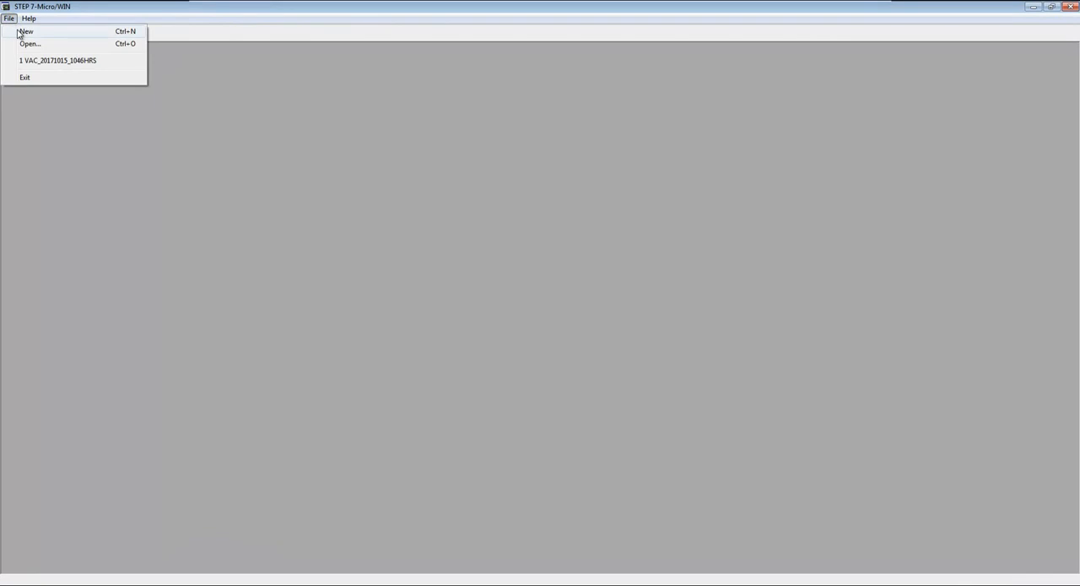
left_click(25, 30)
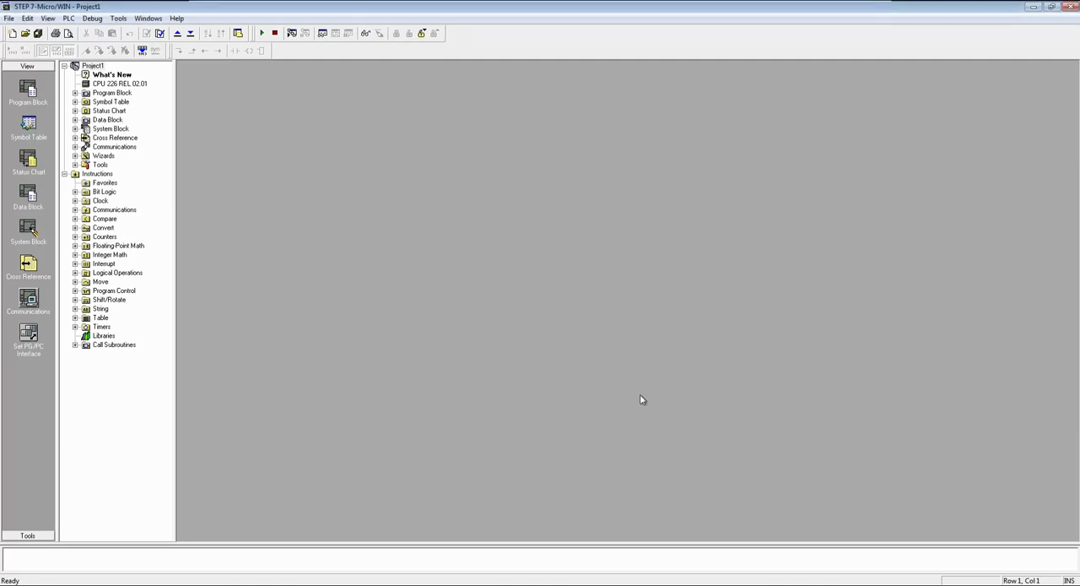
mouse_move(177, 34)
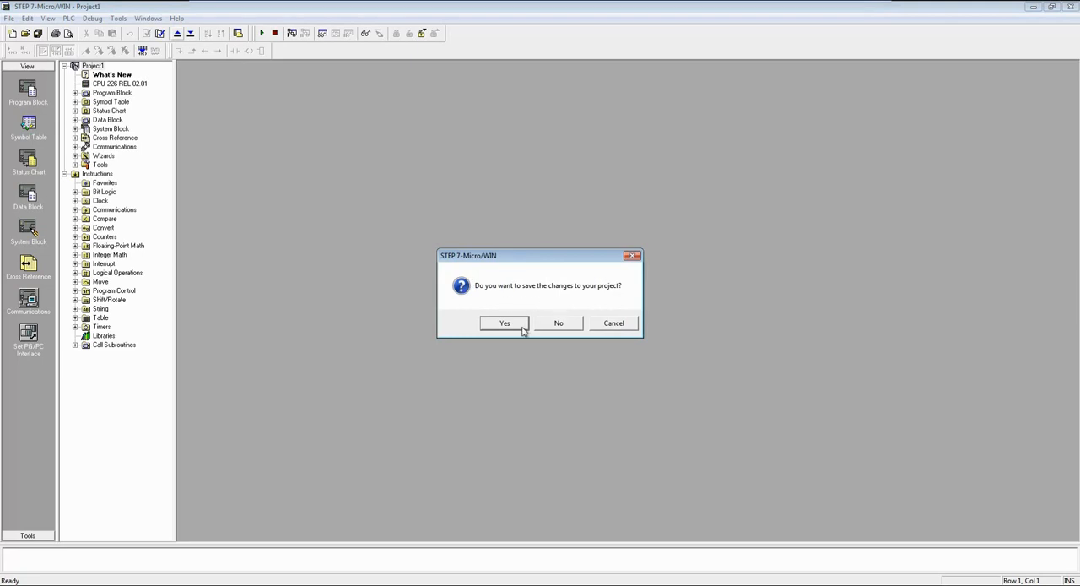
left_click(505, 323)
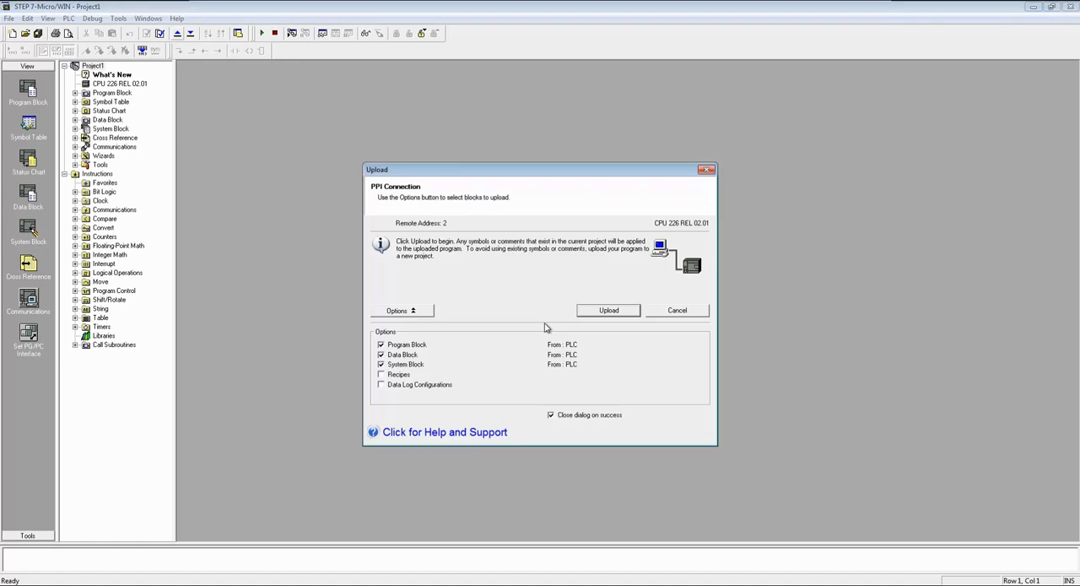
mouse_move(711, 234)
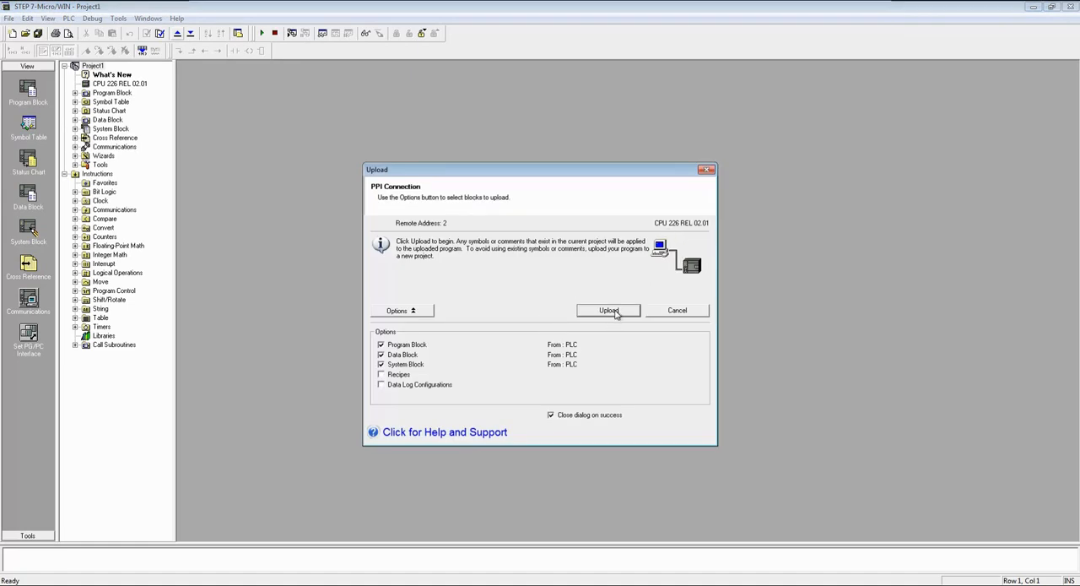
Upload the blocks from the CPU 226, submitting the PLC password when prompted
left_click(607, 309)
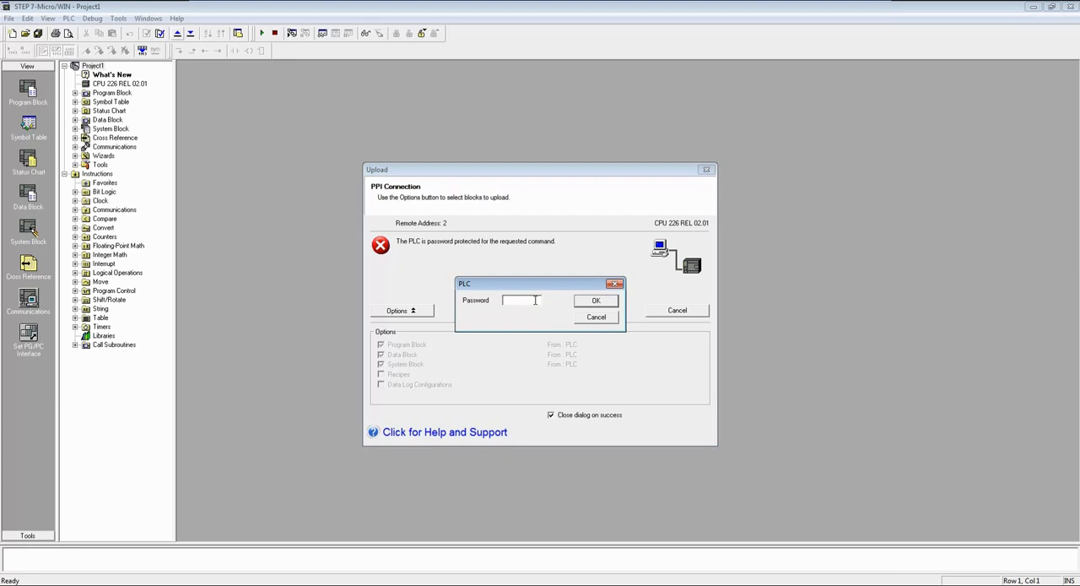
type("*")
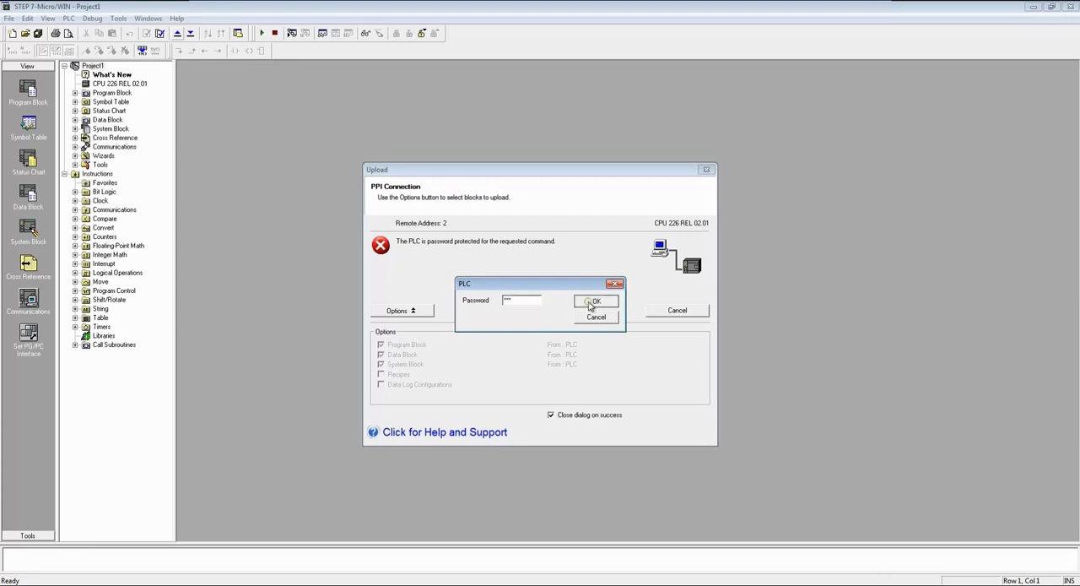
left_click(596, 301)
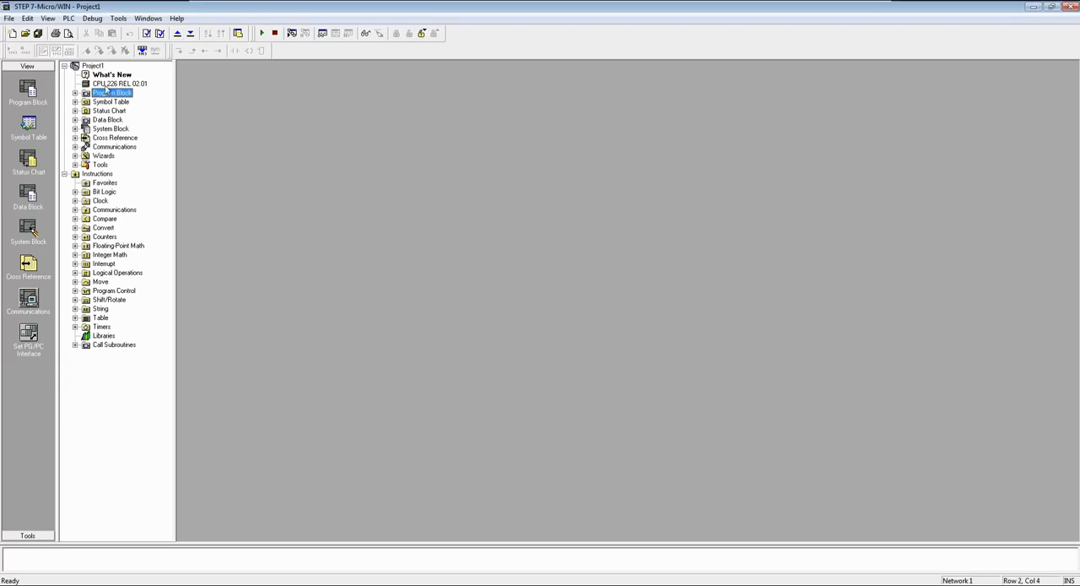
Expand Program Block in the project tree and bring up MAIN (OB1) in the ladder editor
left_click(75, 92)
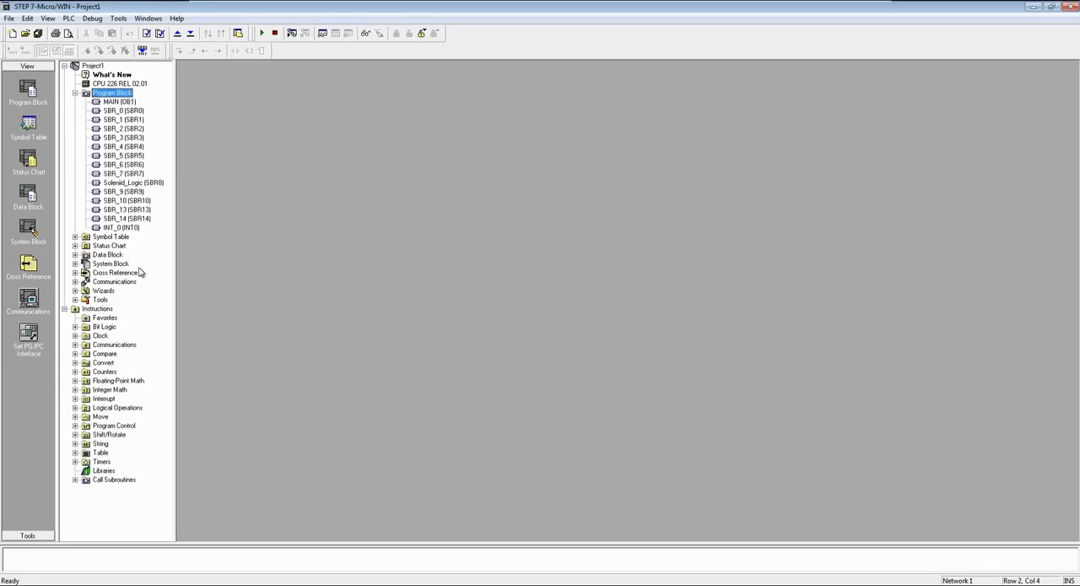
left_click(118, 102)
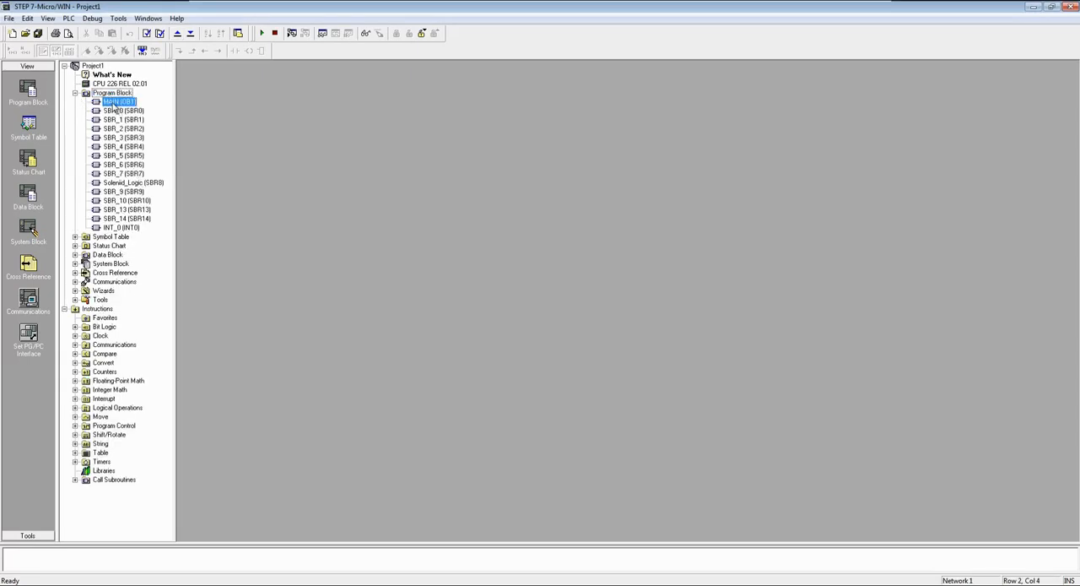
double_click(118, 101)
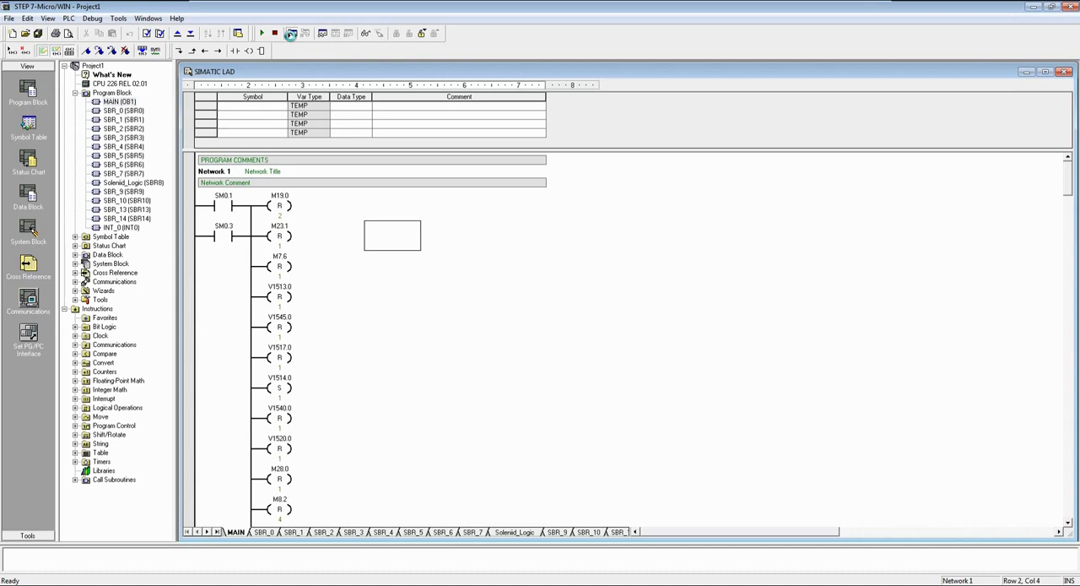
Turn on Program Status, scroll through the live MAIN and subroutine networks, then turn monitoring off
left_click(294, 34)
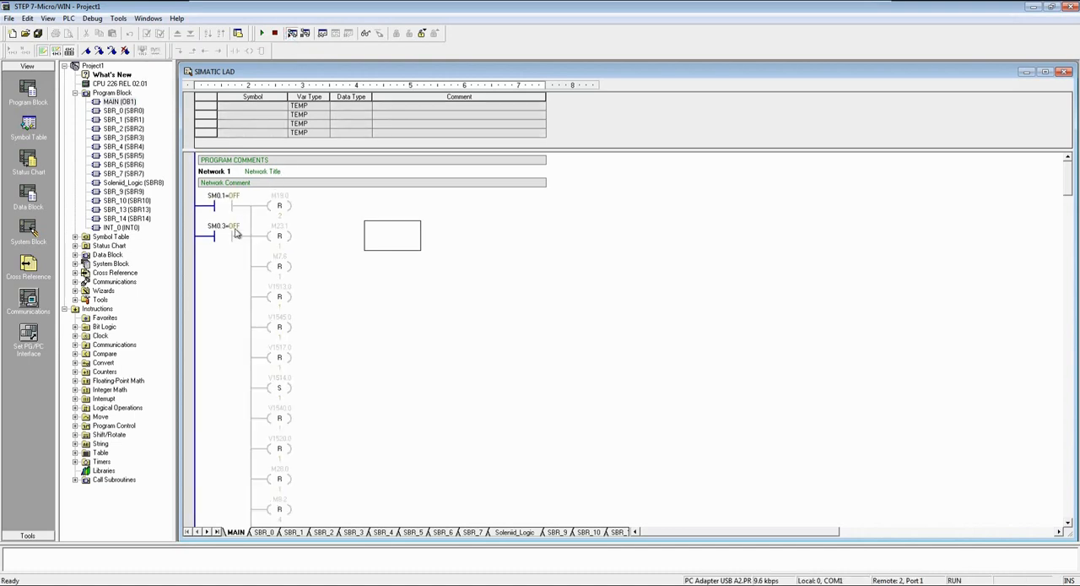
scroll("down", 3)
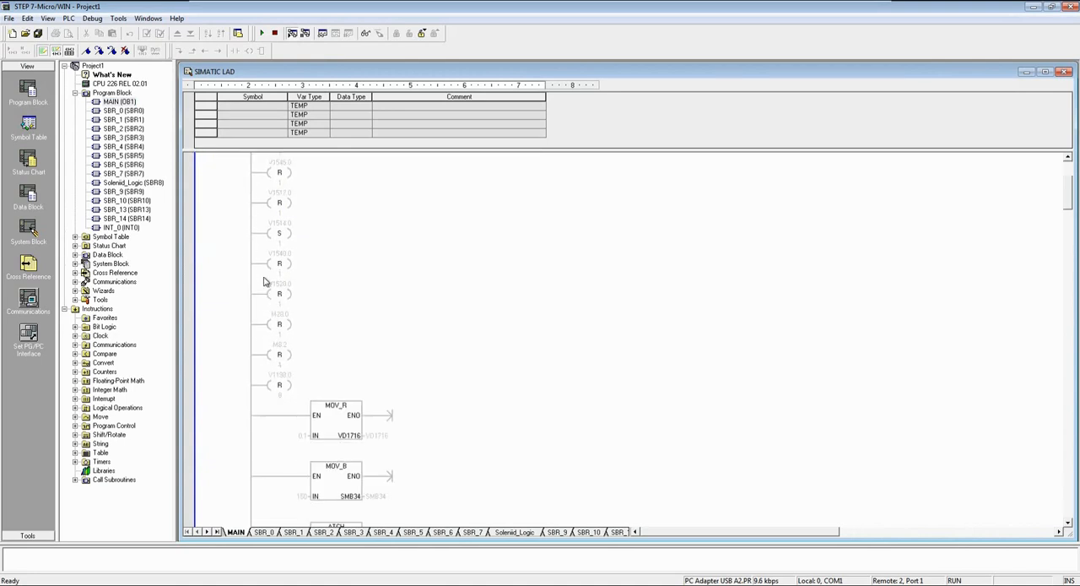
scroll("down", 3)
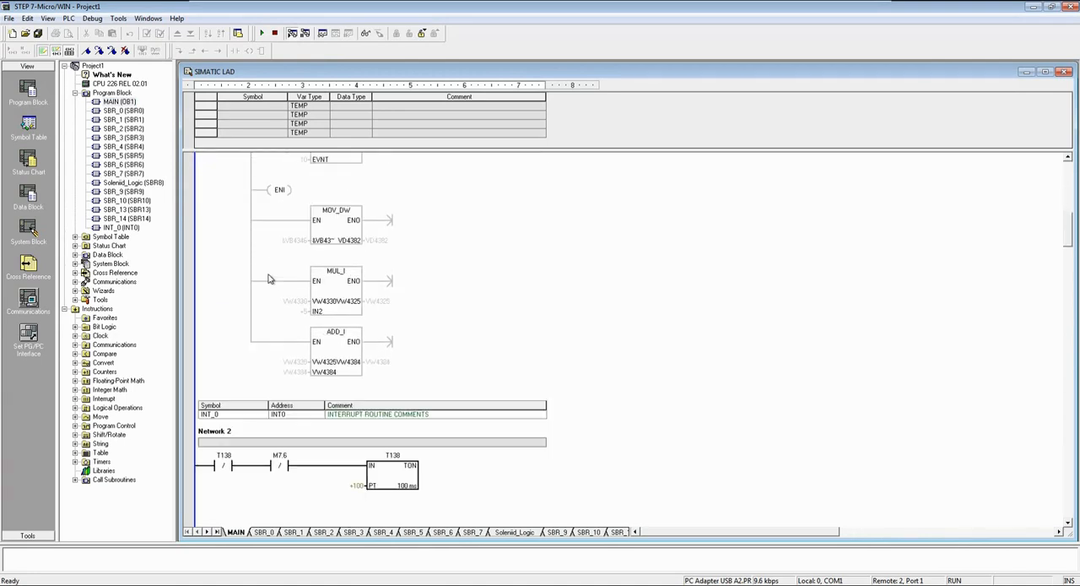
scroll("down", 3)
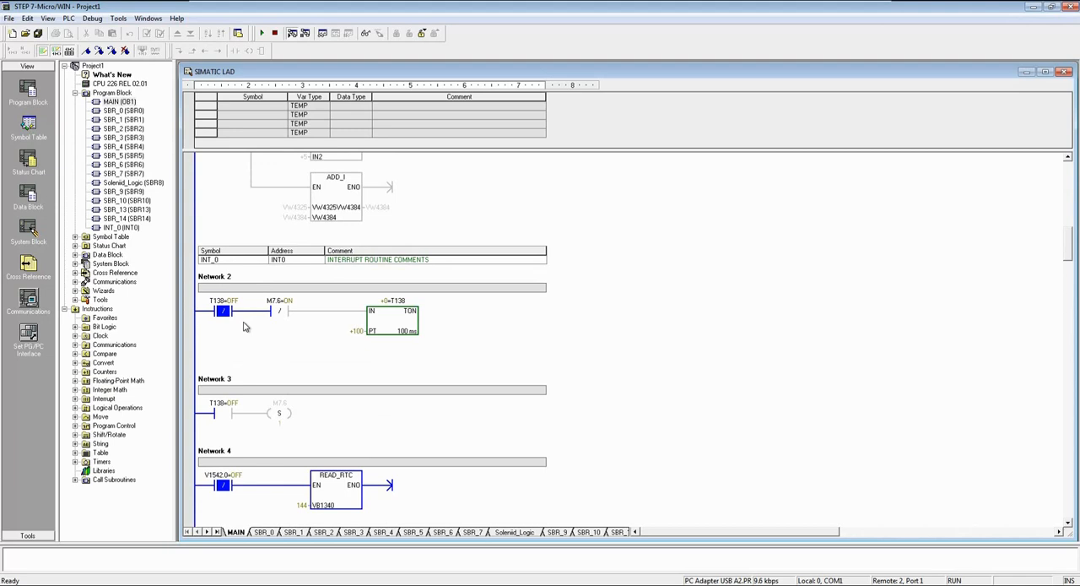
scroll("down", 3)
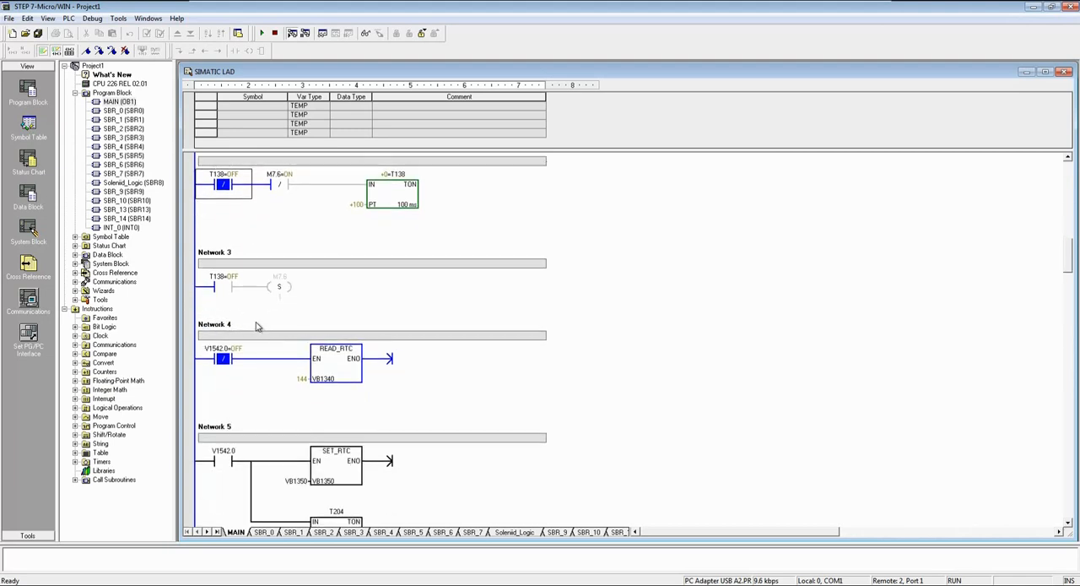
scroll("down", 3)
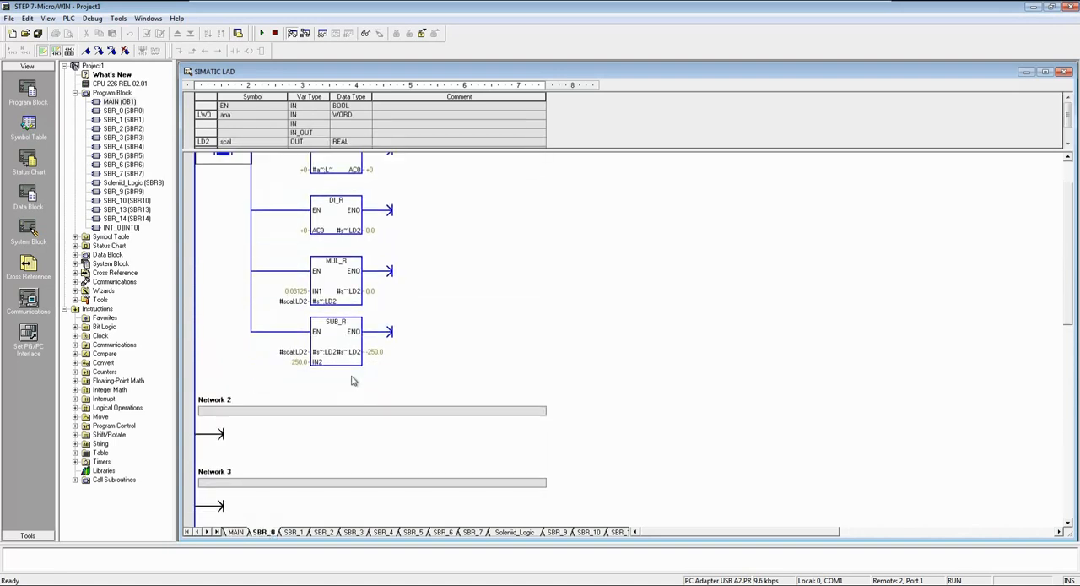
scroll("up", 3)
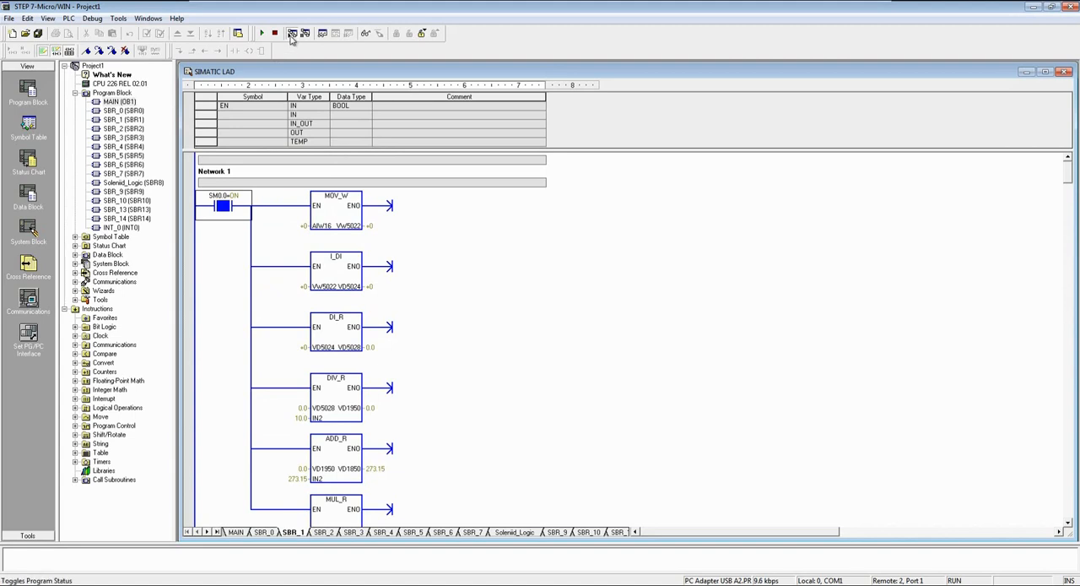
left_click(273, 34)
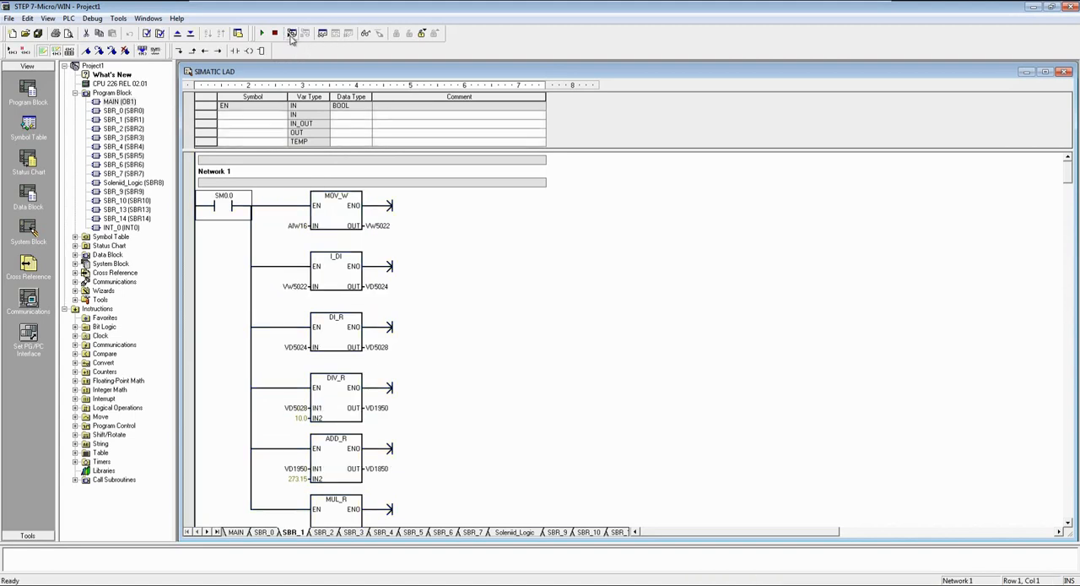